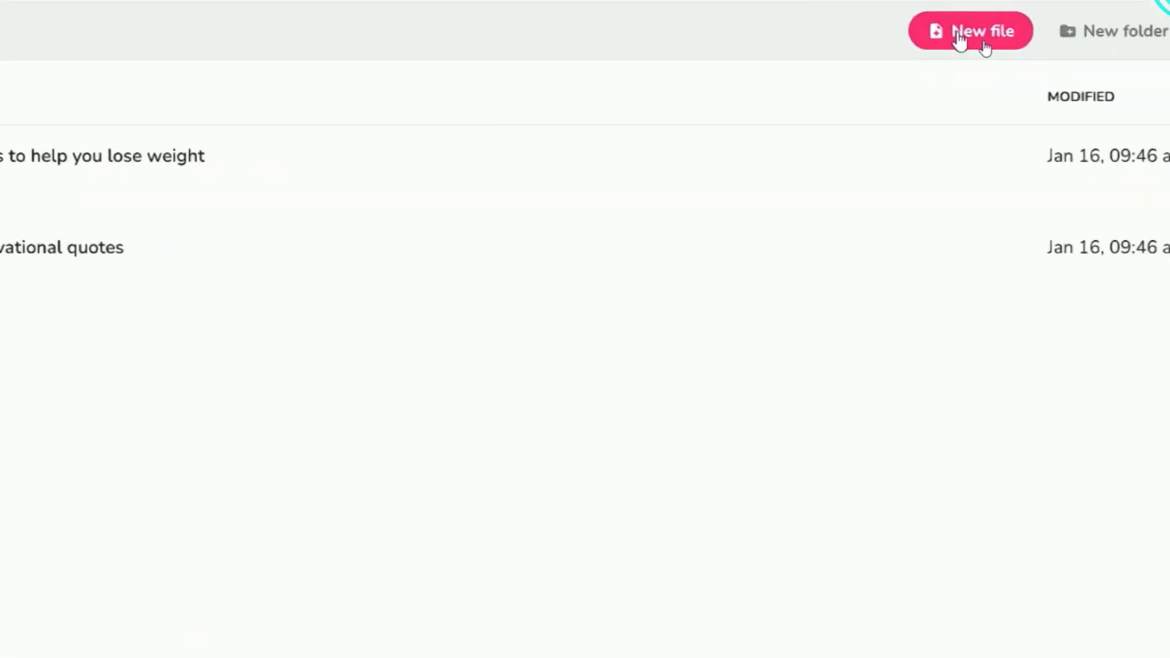
Create a new file named 'TechTuned Tutorial', landscape 16:9, starting from an empty file
click(970, 30)
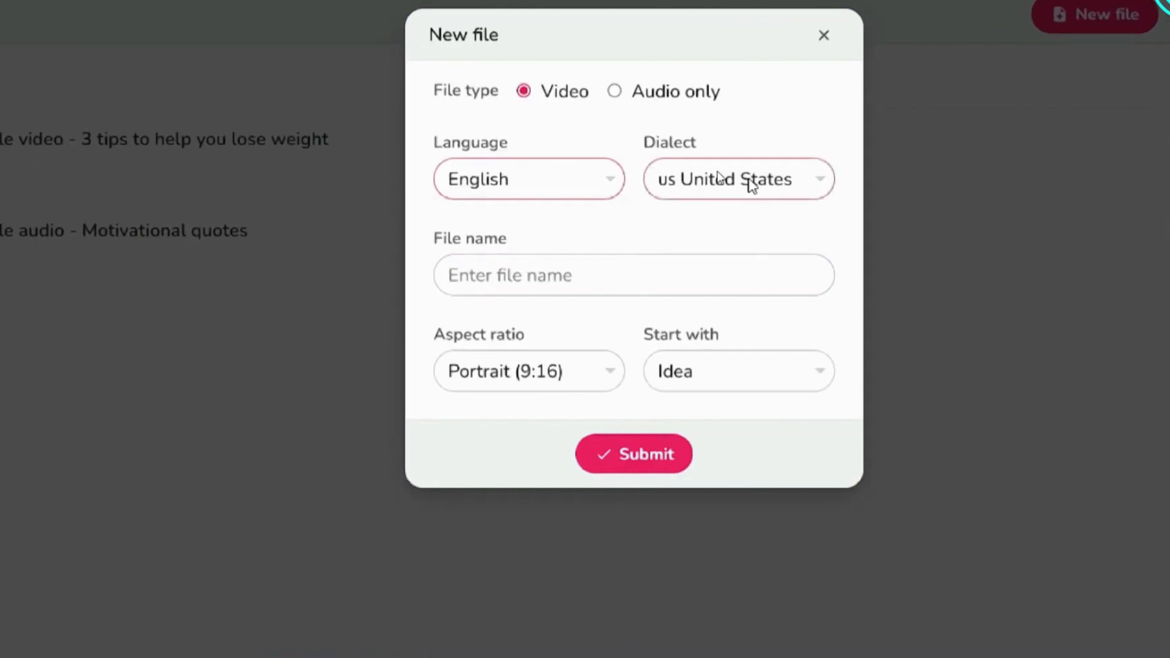
text(TechTuned Tutorial)
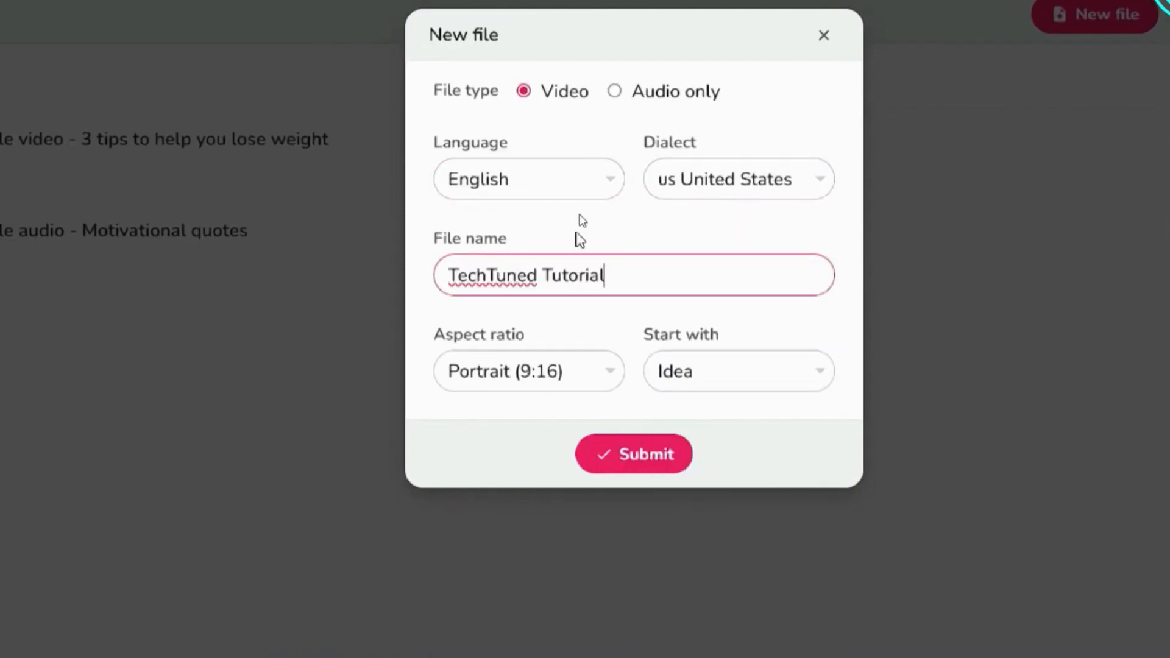
click(528, 371)
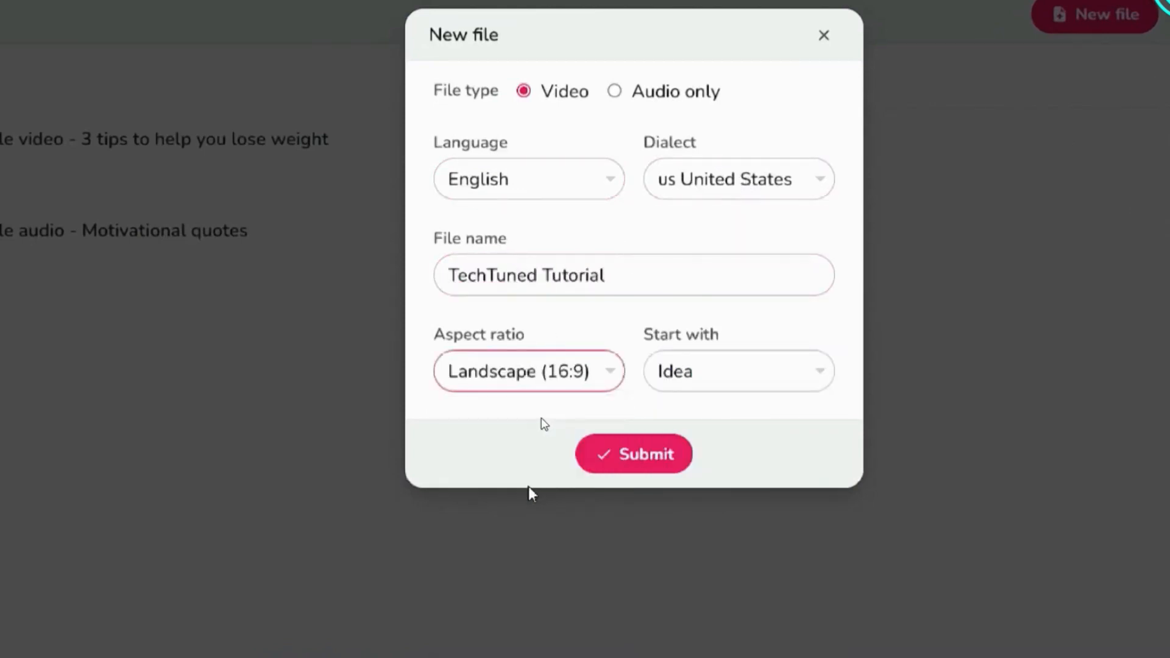
click(738, 371)
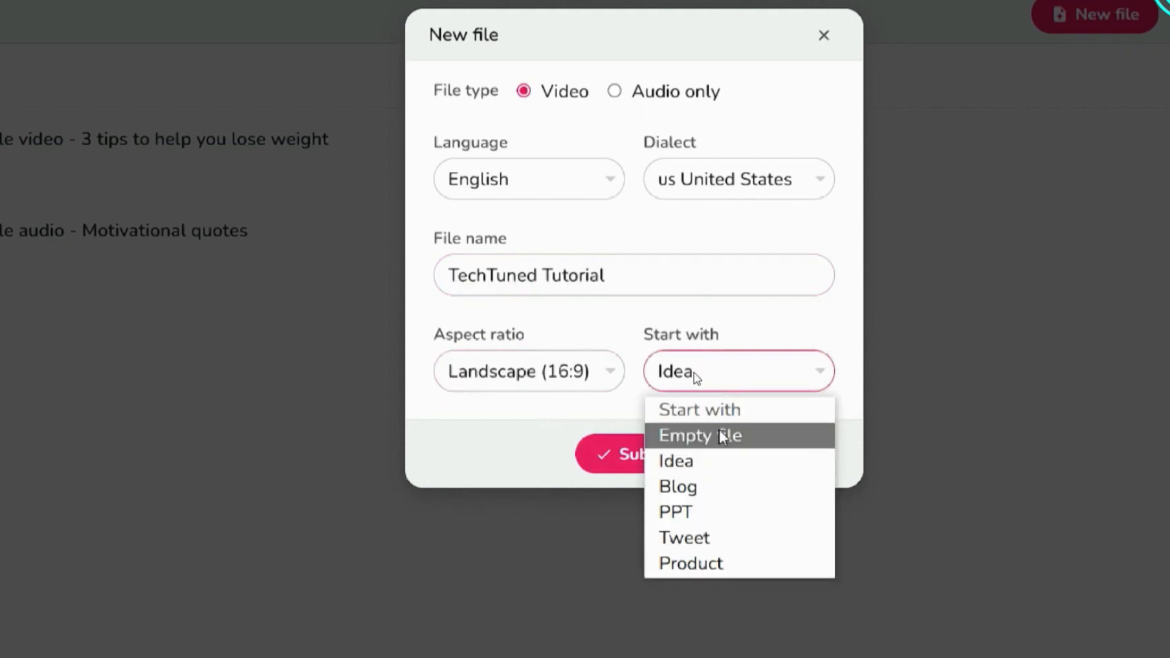
click(699, 436)
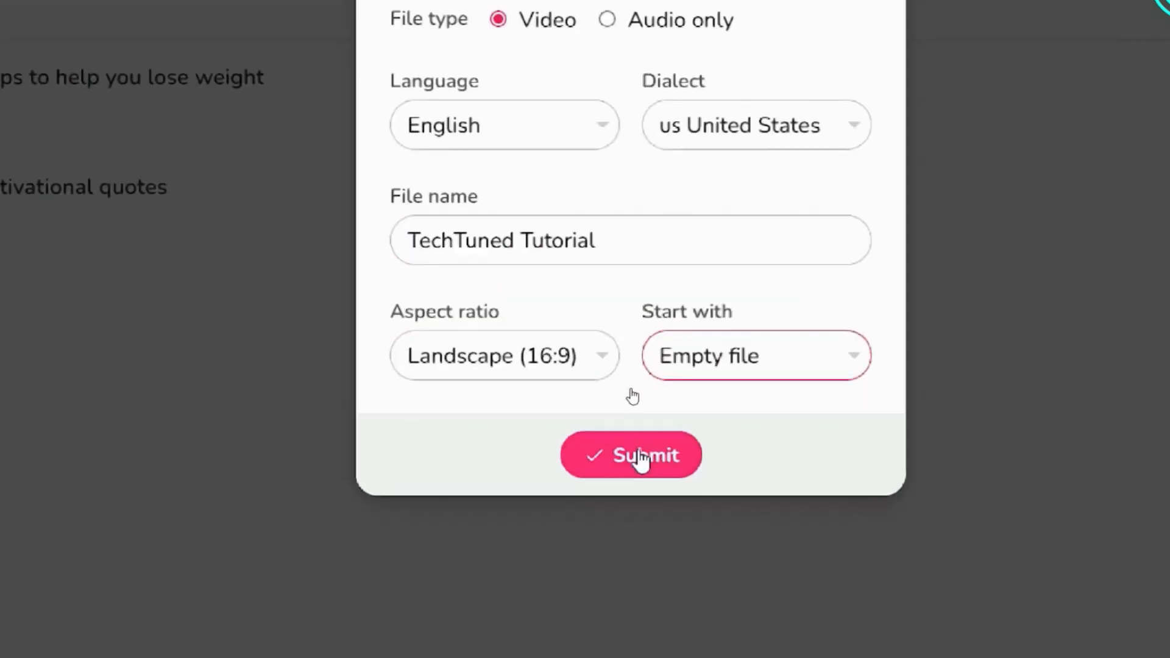
Submit the new file settings to open the editor with the climate-change voiceover in Scene 1
click(630, 455)
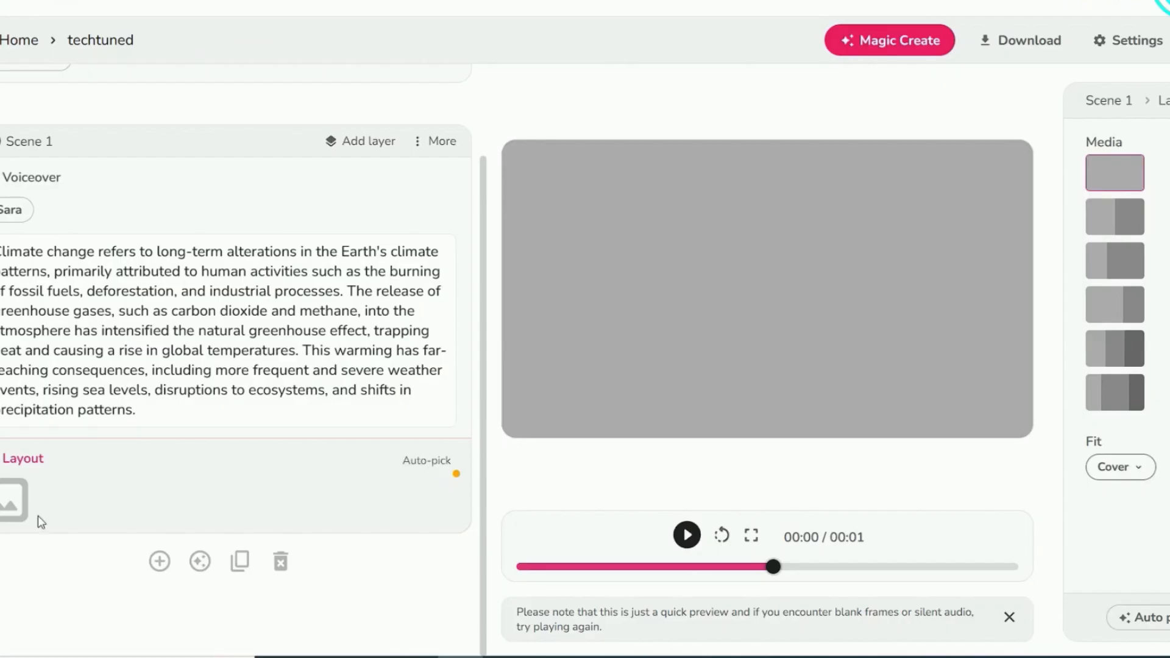
Open and close Scene 1's media library, then add Scene 2 after it
click(15, 498)
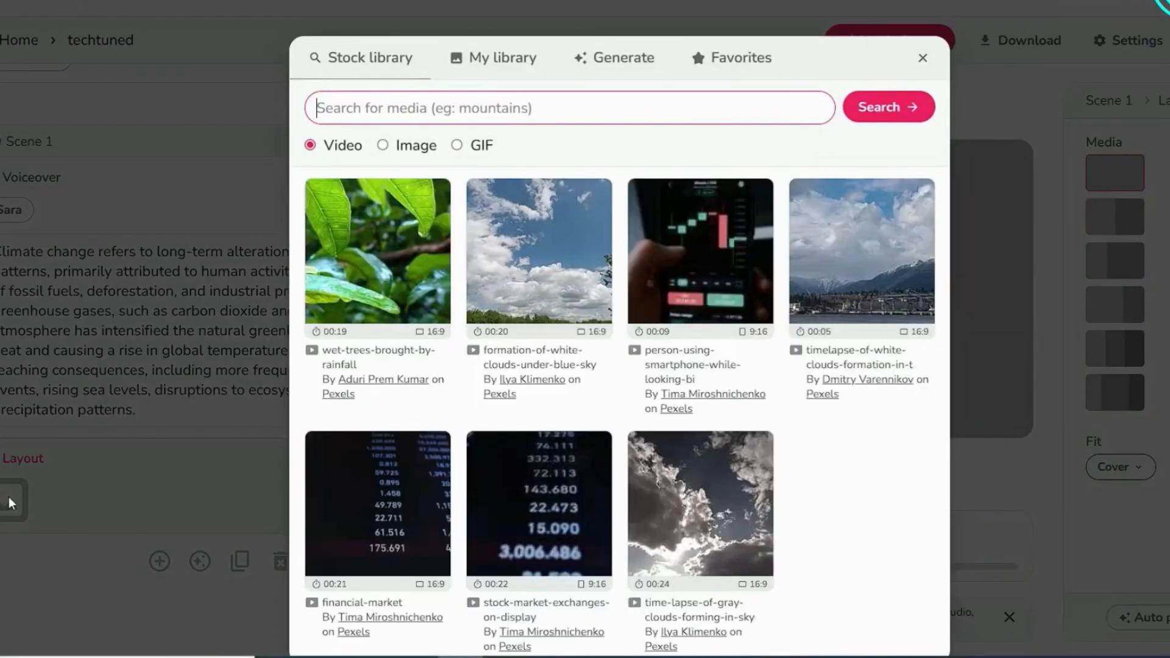
click(923, 57)
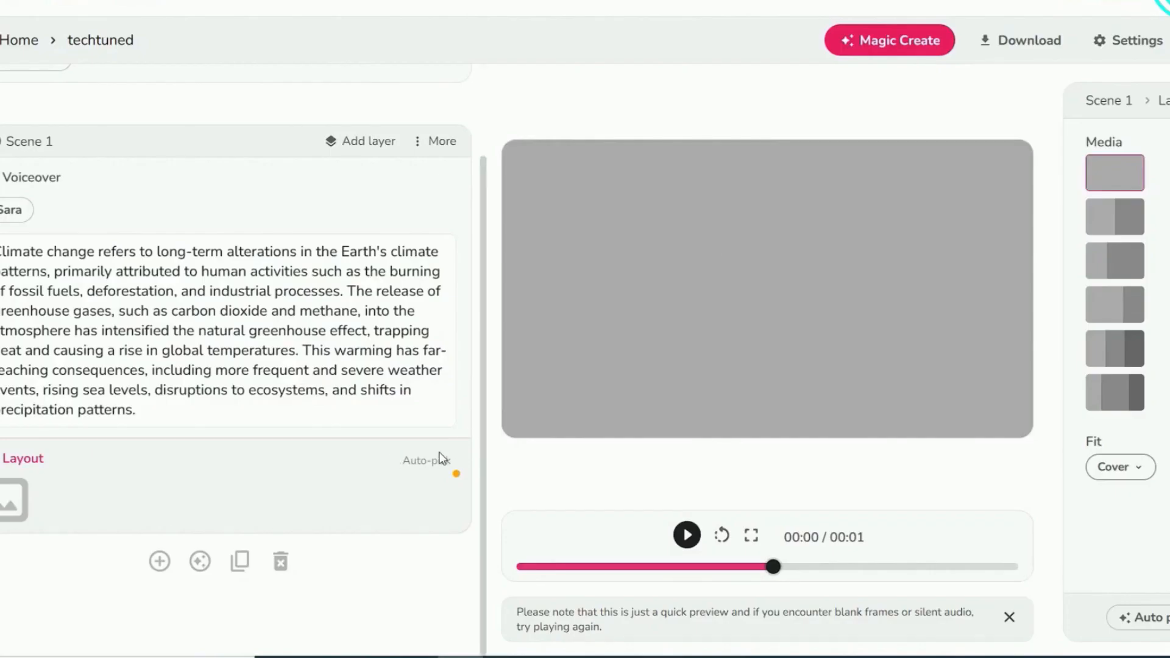
click(425, 460)
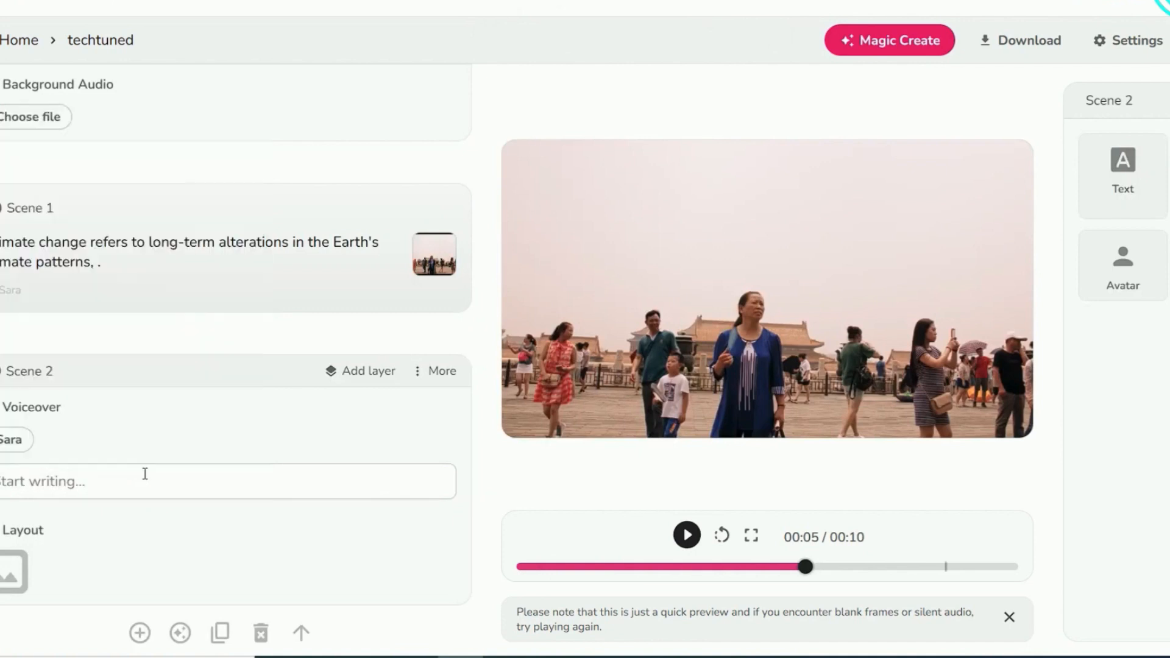
Enter the fossil-fuels sentence into Scene 2 and briefly play the preview
text(primarily attributed to human activities such as the burning of fossil fuels, deforestation, and industrial processes.)
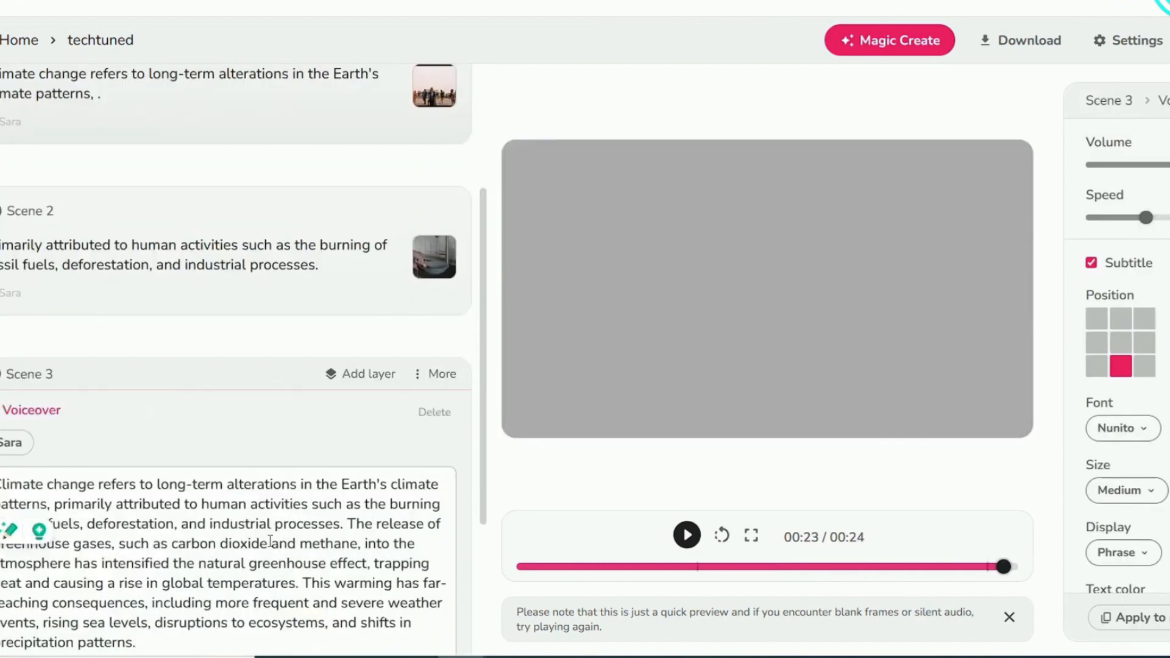
click(685, 535)
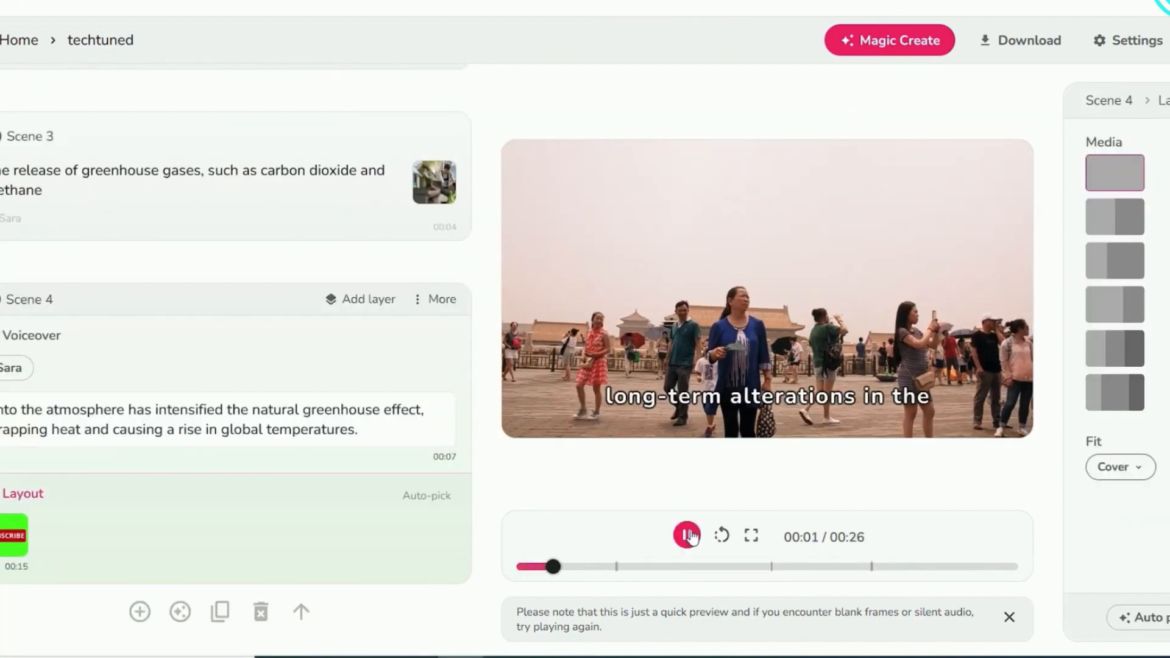
click(685, 536)
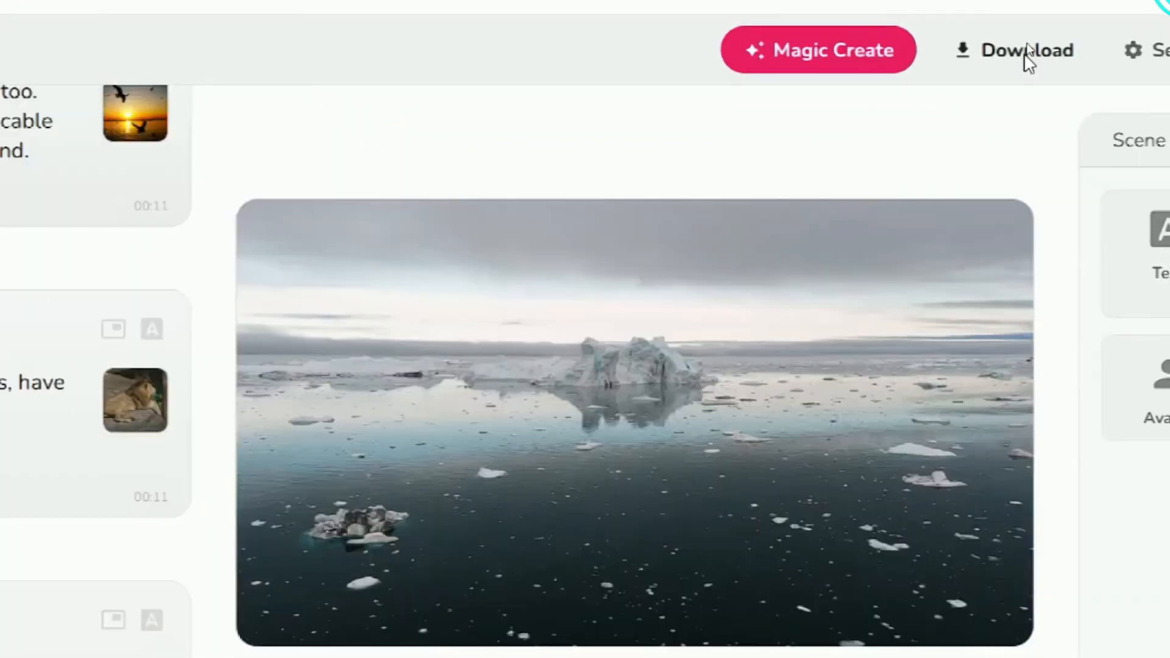
Start exporting the 2:22 climate-change video for download
click(616, 173)
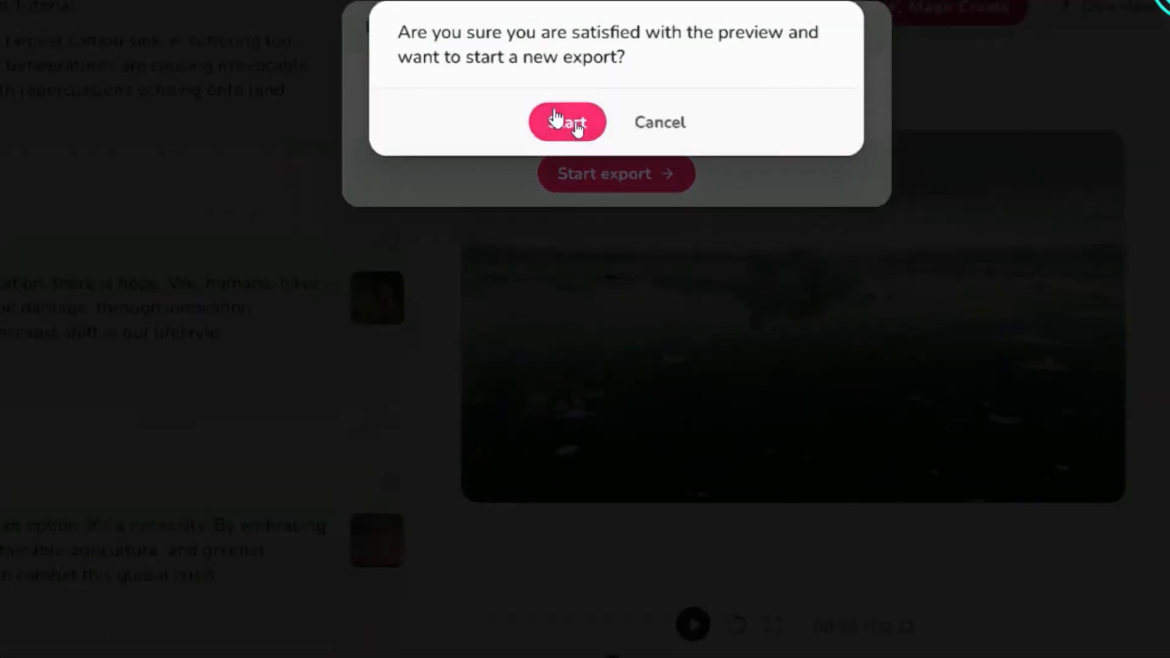
click(566, 122)
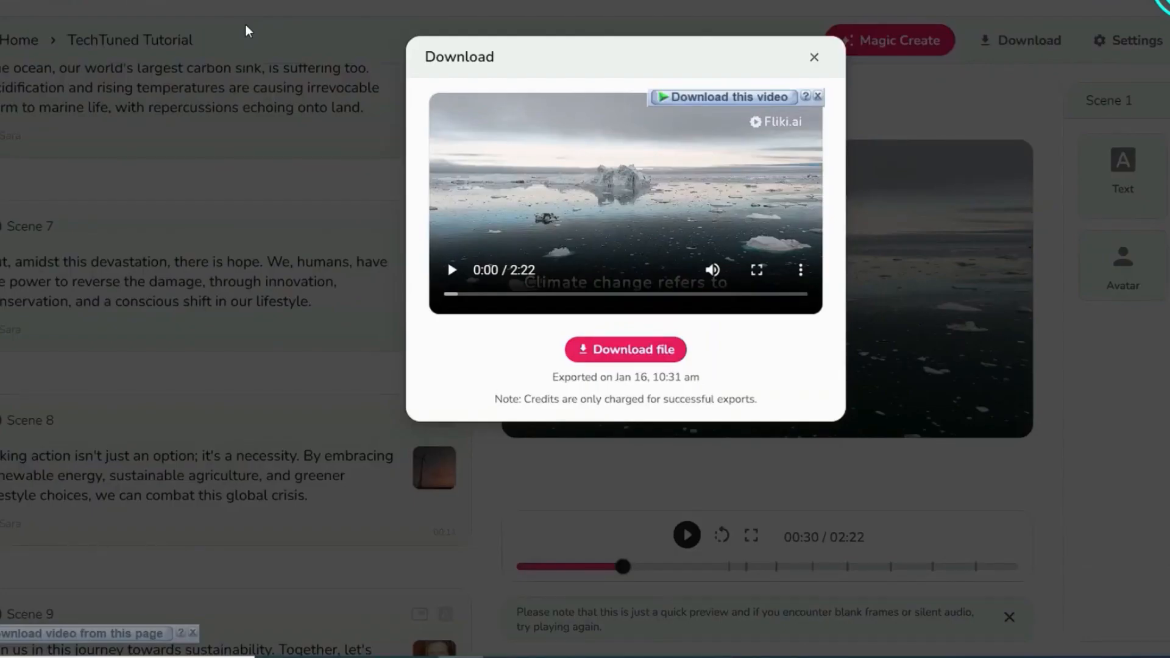
Close the download window and add a deforestation picture-in-picture clip to Scene 1
click(626, 350)
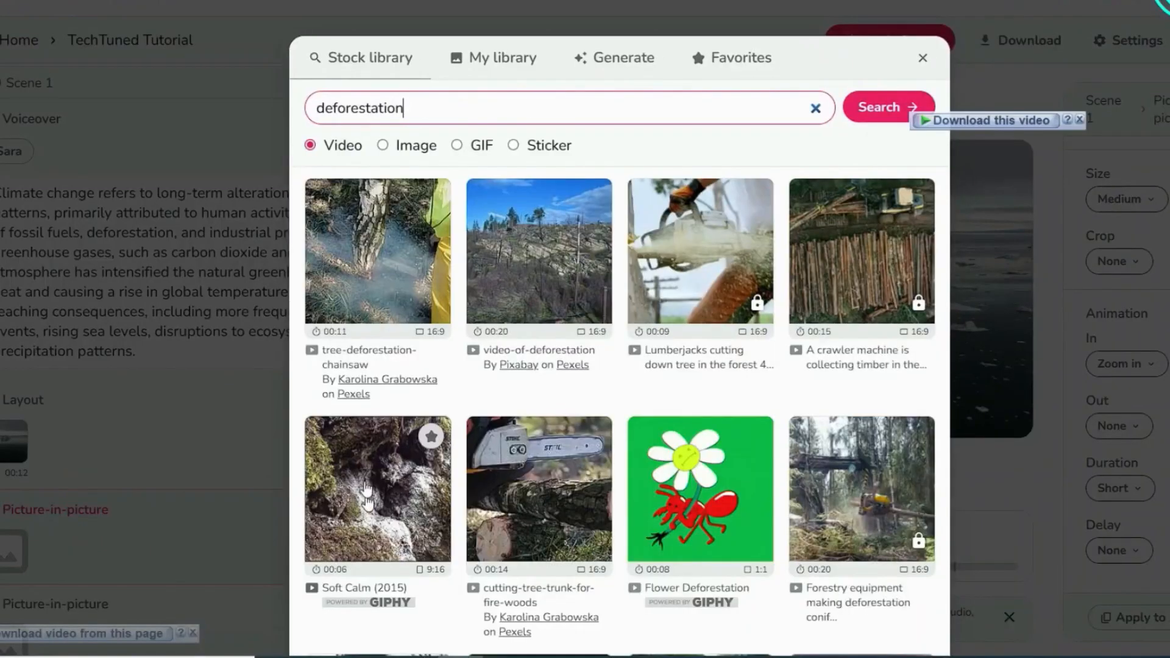
click(922, 57)
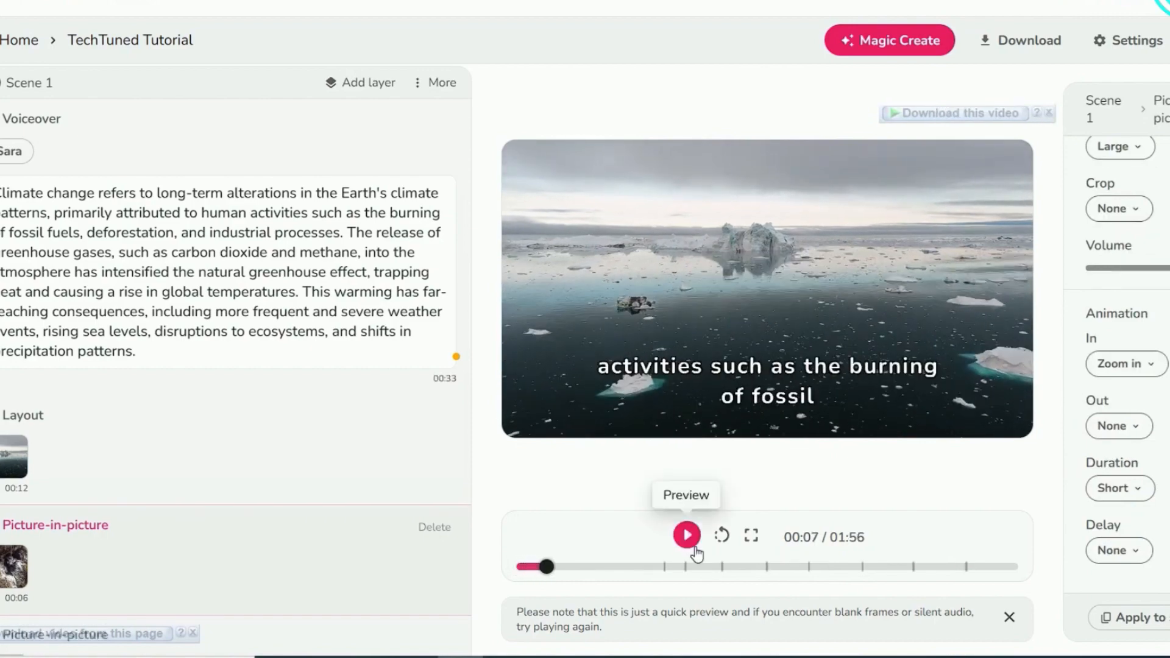